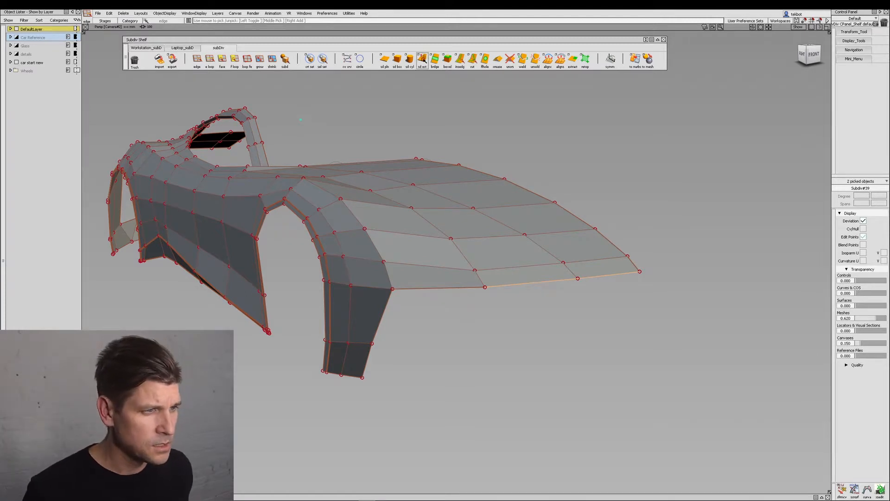
Step: Extrude the hood's front edge downward to start the grille-opening surround
{"action": "left_click", "coordinate": [422, 59]}
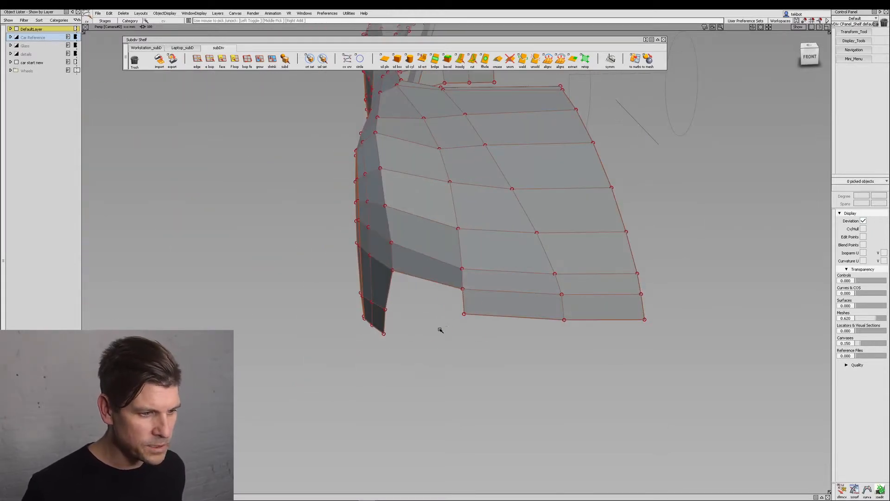
{"action": "left_click", "coordinate": [464, 314]}
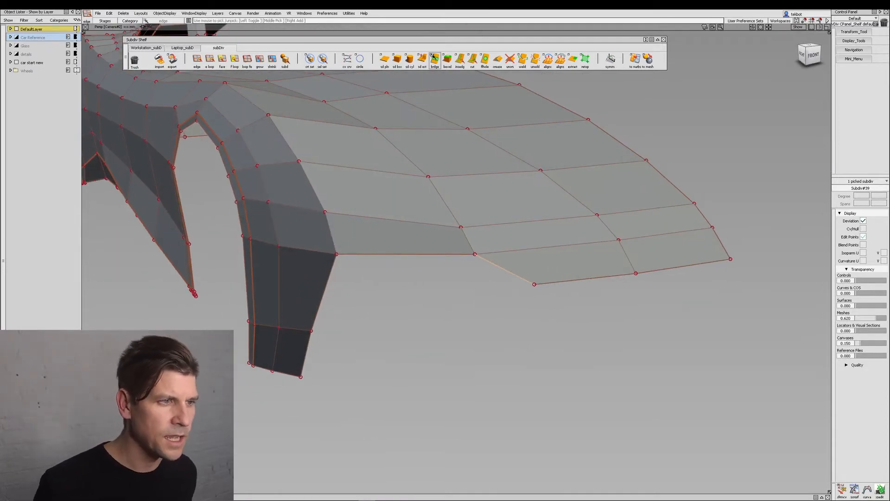
{"action": "left_click", "coordinate": [421, 60]}
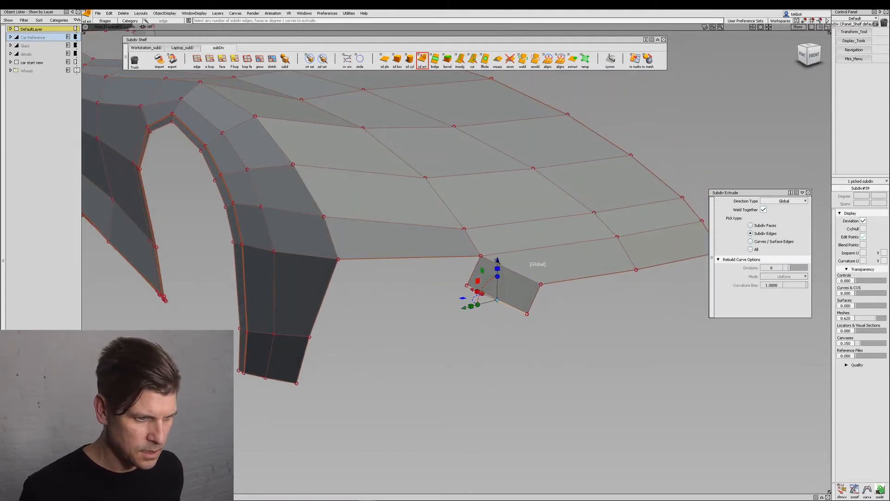
Step: Pull the extruded faces down below the hood and pick the strip's lower edge for the next extrude
{"action": "left_click_drag", "start_coordinate": [478, 291], "coordinate": [525, 352]}
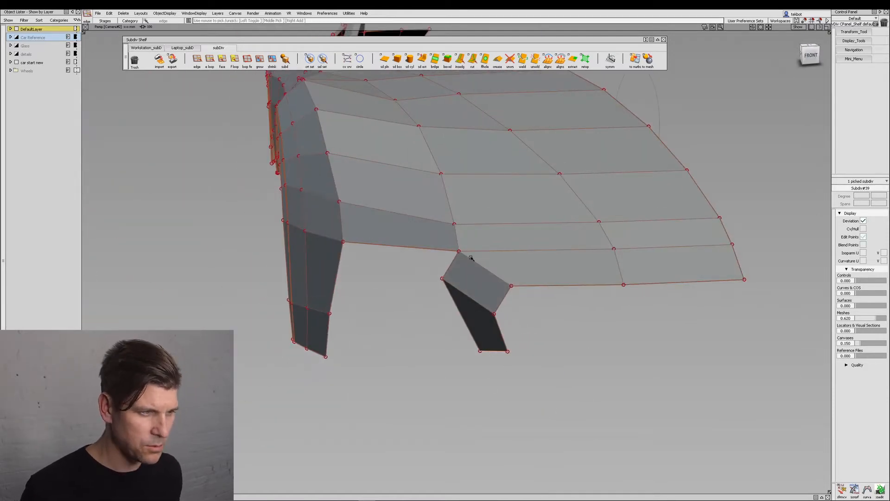
{"action": "left_click", "coordinate": [422, 59]}
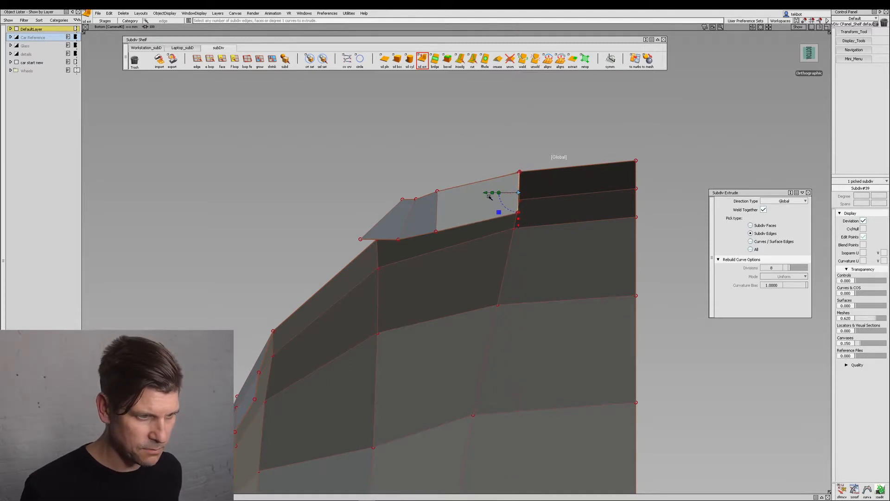
Step: Move the newly extruded faces forward into a lower bar beneath the grille opening
{"action": "left_click_drag", "start_coordinate": [492, 193], "coordinate": [630, 193]}
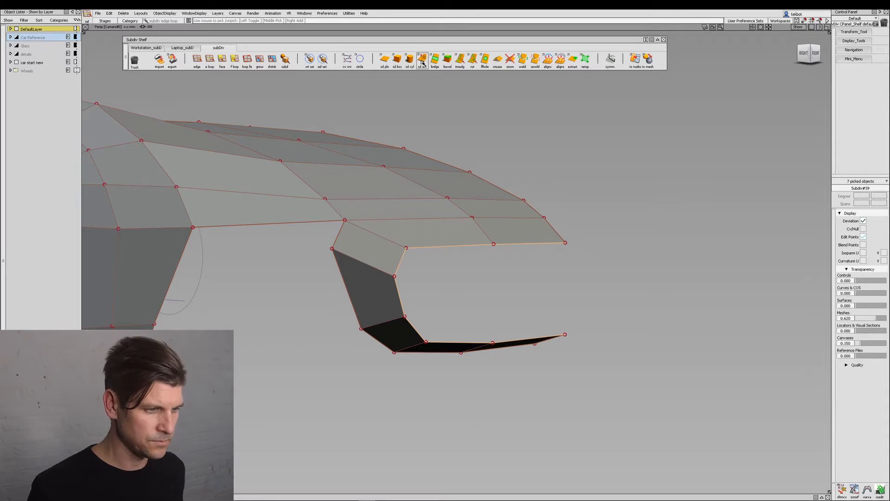
Step: Extrude the opening's edge loop inward to give the grille surround thickness
{"action": "left_click", "coordinate": [422, 59]}
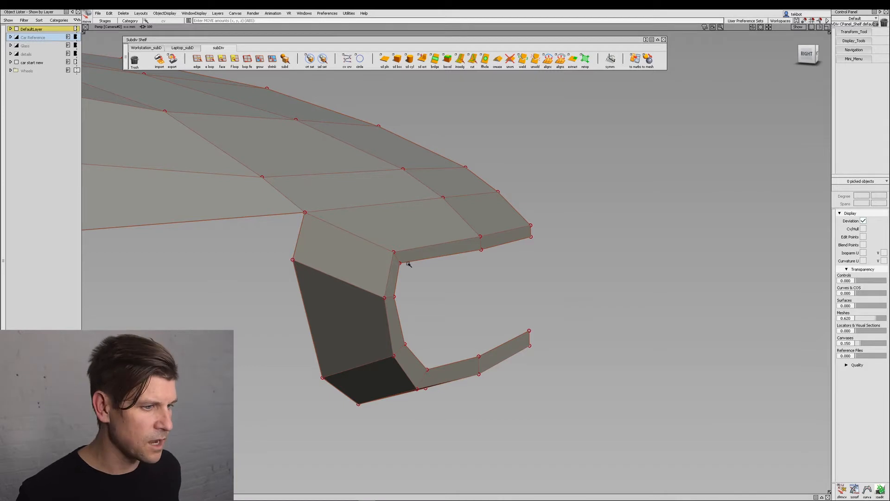
Step: Extrude the grille-opening edges inward, then pick the lower bar's edges to widen it toward the centre
{"action": "left_click", "coordinate": [422, 60]}
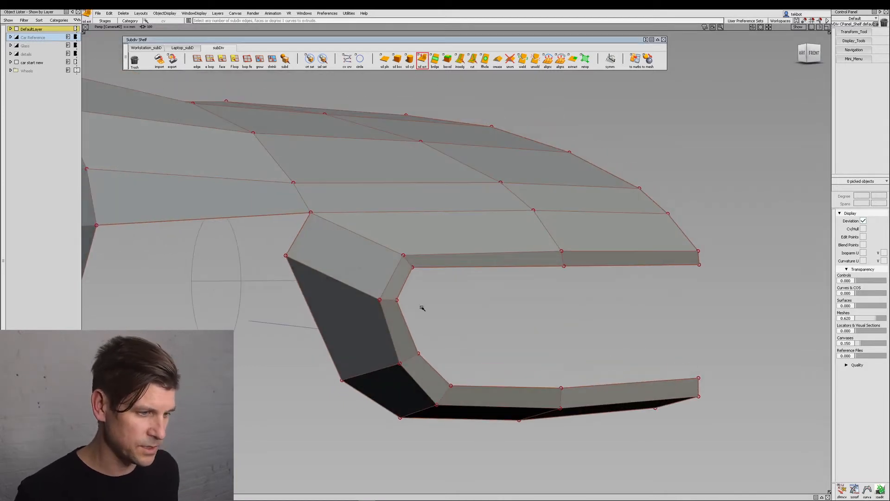
{"action": "left_click", "coordinate": [422, 59]}
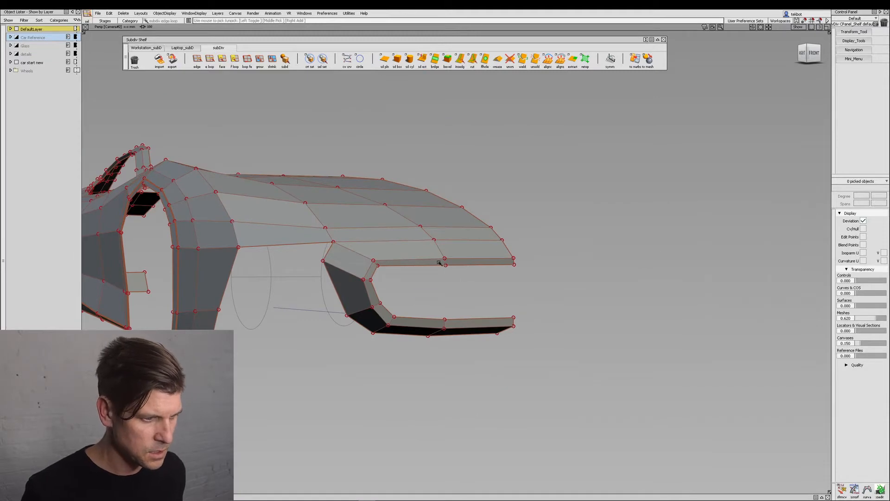
{"action": "left_click", "coordinate": [423, 59]}
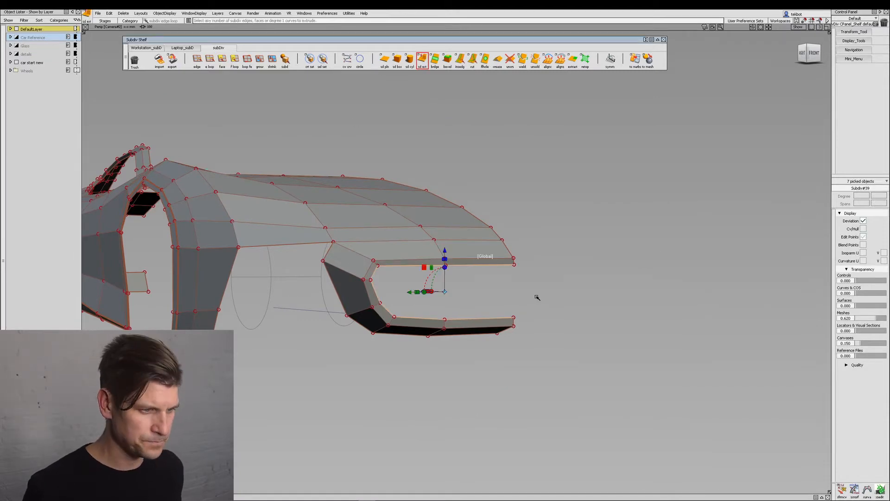
{"action": "left_click", "coordinate": [423, 59]}
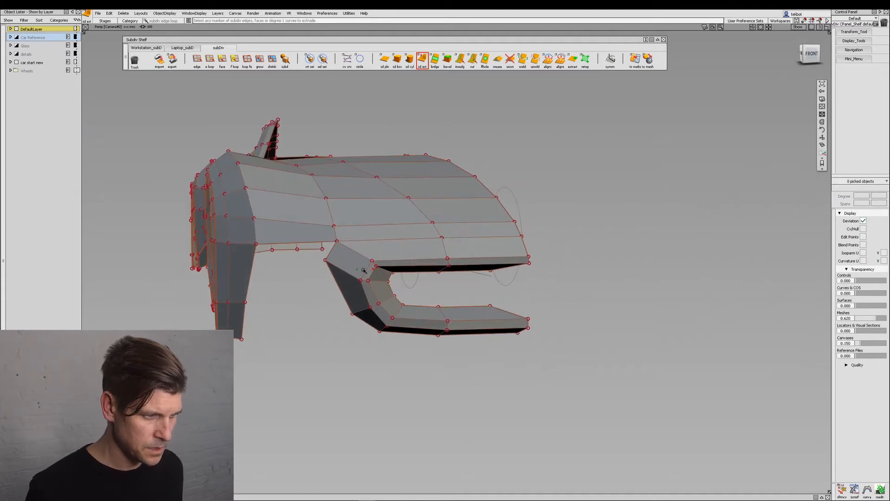
{"action": "left_click", "coordinate": [421, 59]}
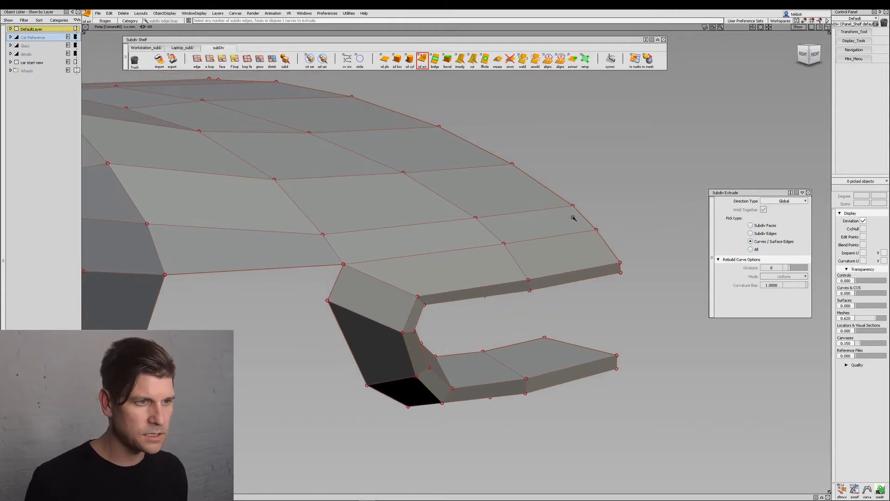
Step: Start a new CV curve for the front fascia opening beside the subdivision body
{"action": "left_click", "coordinate": [347, 58]}
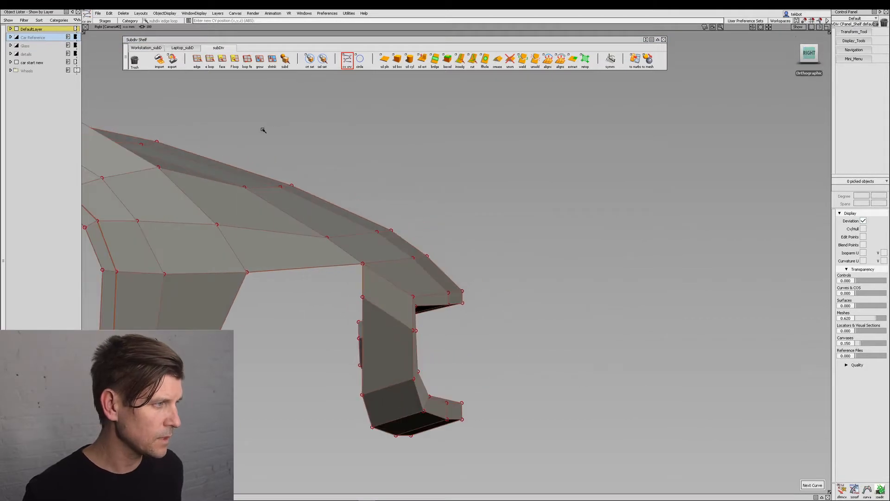
{"action": "left_click", "coordinate": [476, 288]}
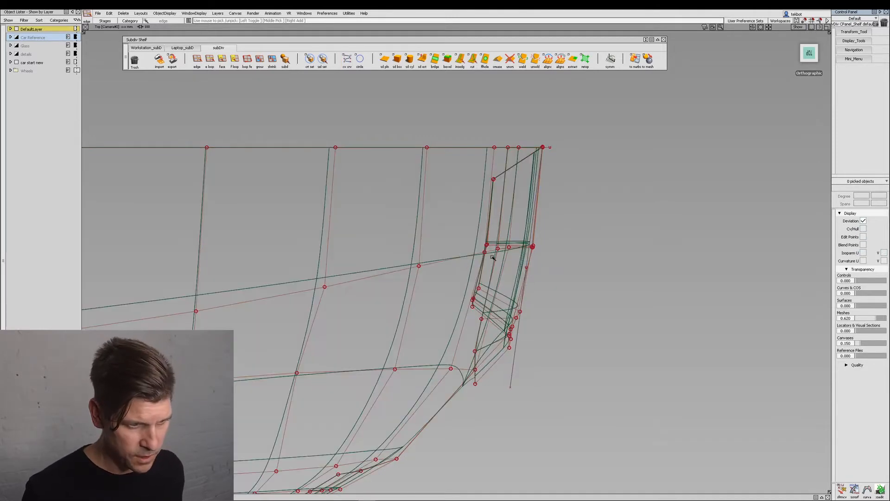
Step: Reshape the fascia curve's CVs so it follows the fascia edge
{"action": "left_click", "coordinate": [533, 246]}
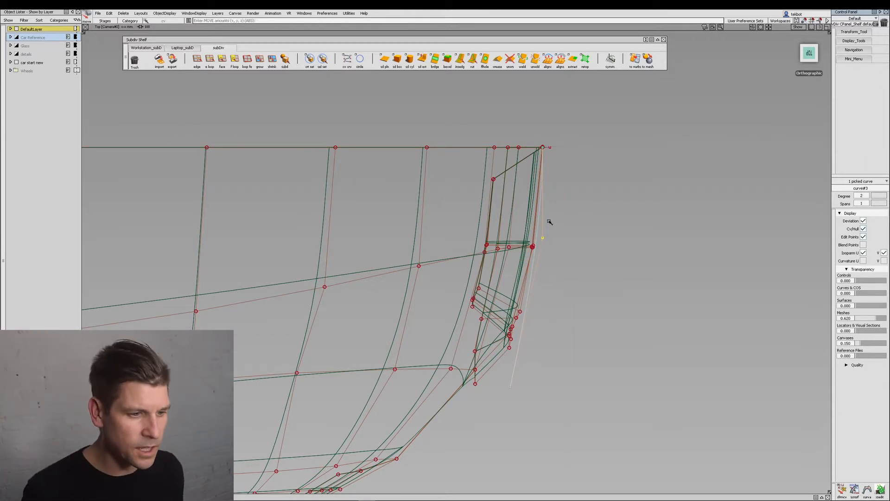
{"action": "left_click_drag", "start_coordinate": [543, 236], "coordinate": [549, 389]}
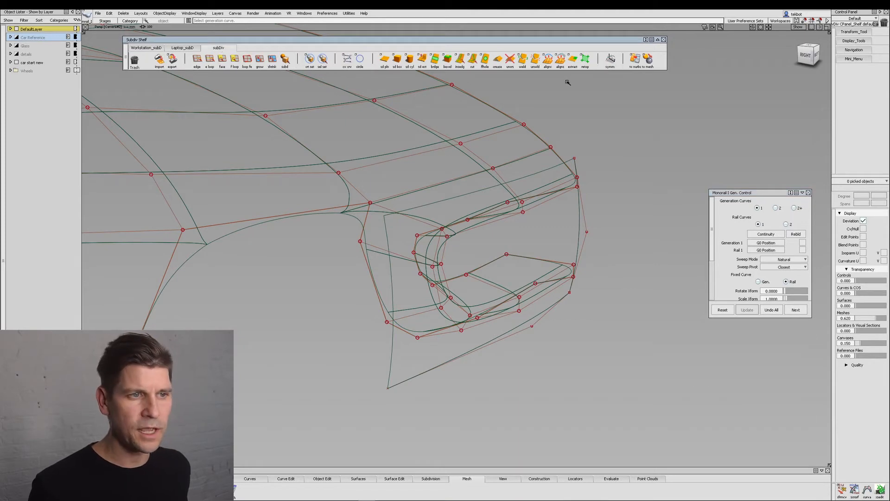
Step: Pick the generation curve for the rail sweep and the curve points at the fender's lower corner
{"action": "left_click", "coordinate": [559, 59]}
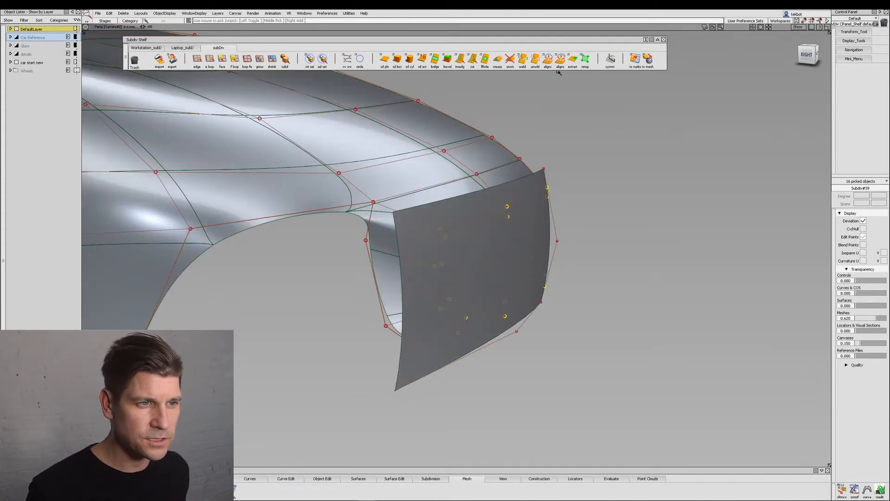
{"action": "left_click", "coordinate": [560, 59]}
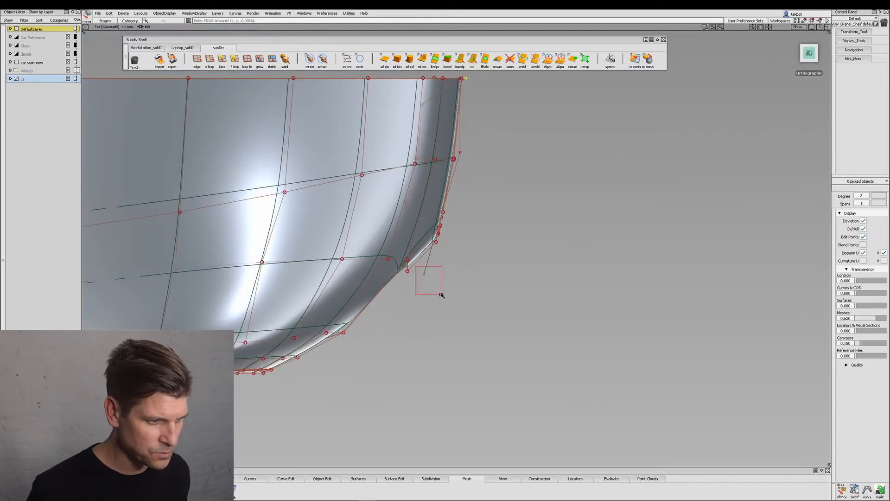
{"action": "left_click_drag", "start_coordinate": [439, 278], "coordinate": [457, 275]}
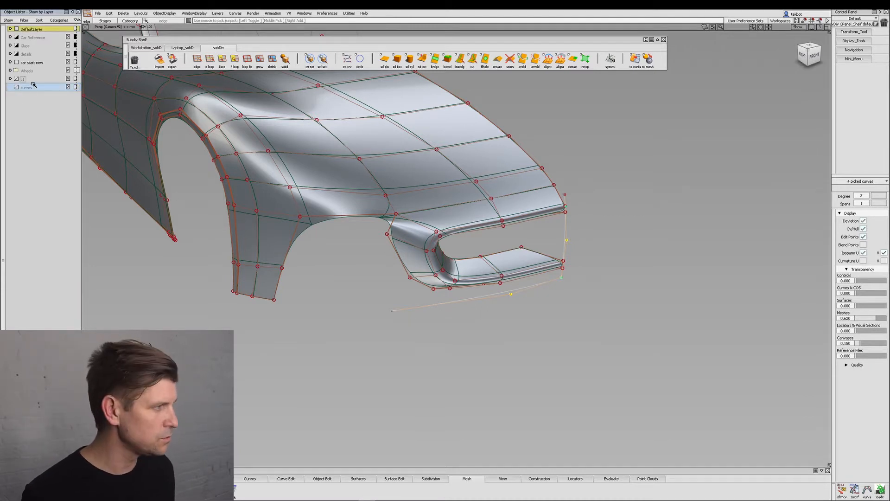
Step: Select everything on the curves layer via its Select Objects option
{"action": "left_click", "coordinate": [547, 294]}
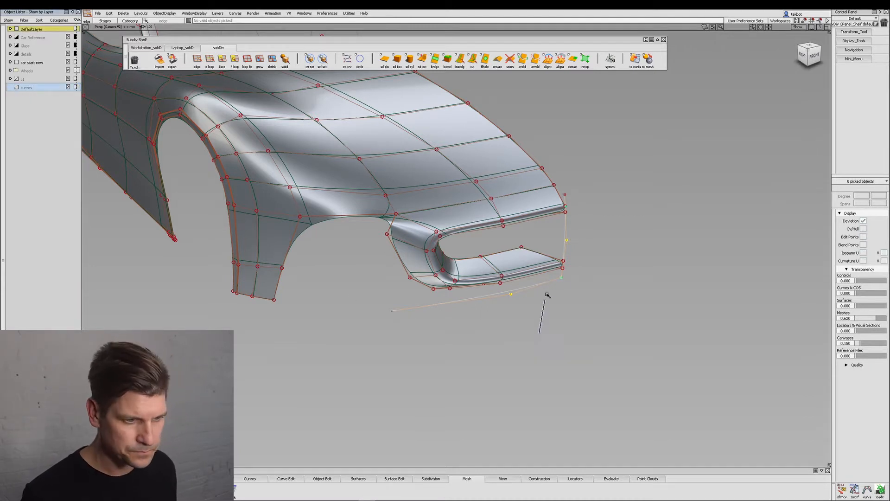
{"action": "right_click", "coordinate": [26, 87]}
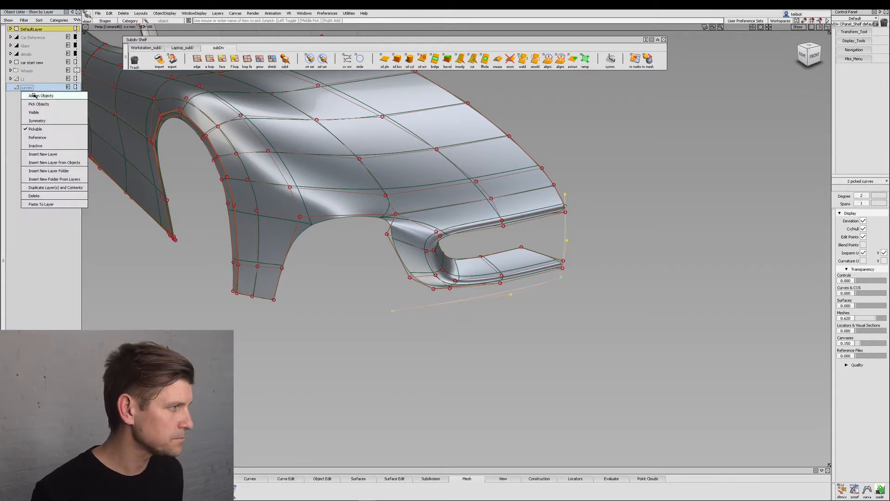
{"action": "left_click", "coordinate": [40, 96]}
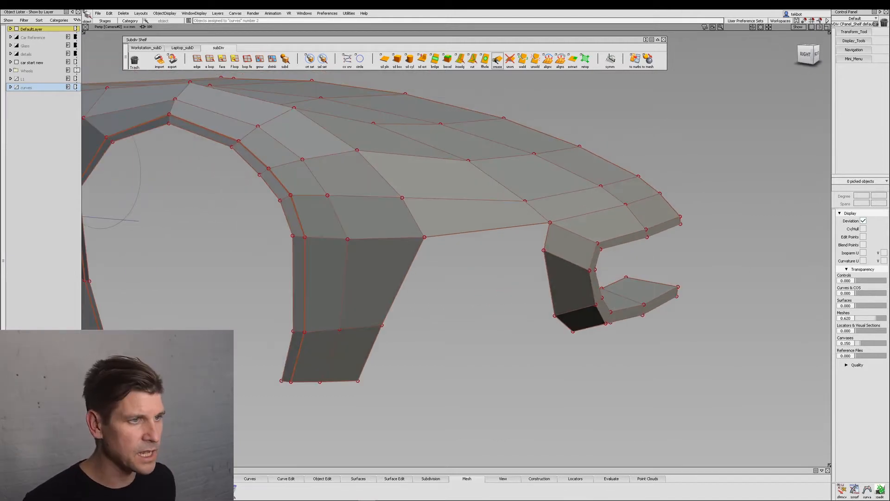
Step: In side view drag the lower section's vertices toward the side leg, ready to bridge the gap
{"action": "left_click", "coordinate": [472, 60]}
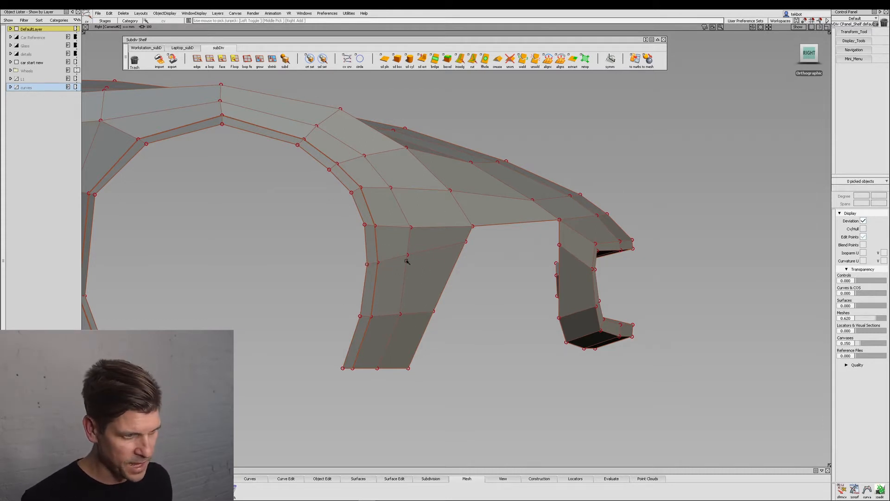
{"action": "left_click", "coordinate": [409, 255]}
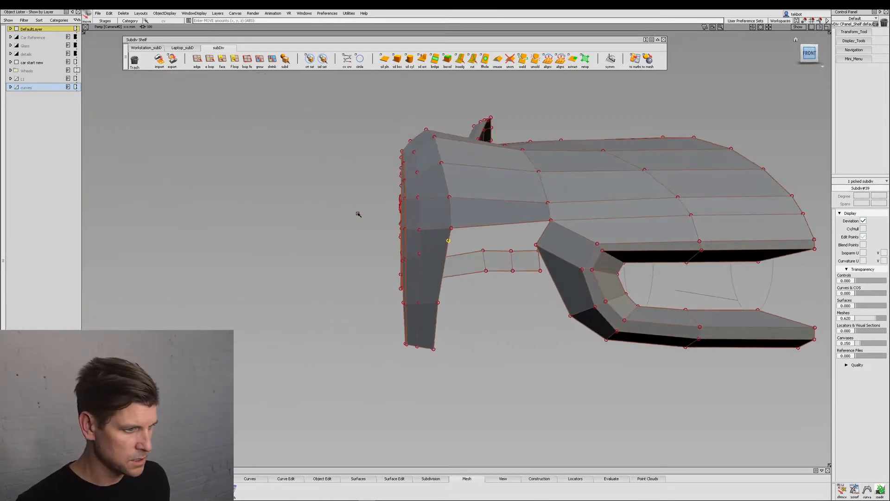
{"action": "left_click_drag", "start_coordinate": [449, 240], "coordinate": [479, 239]}
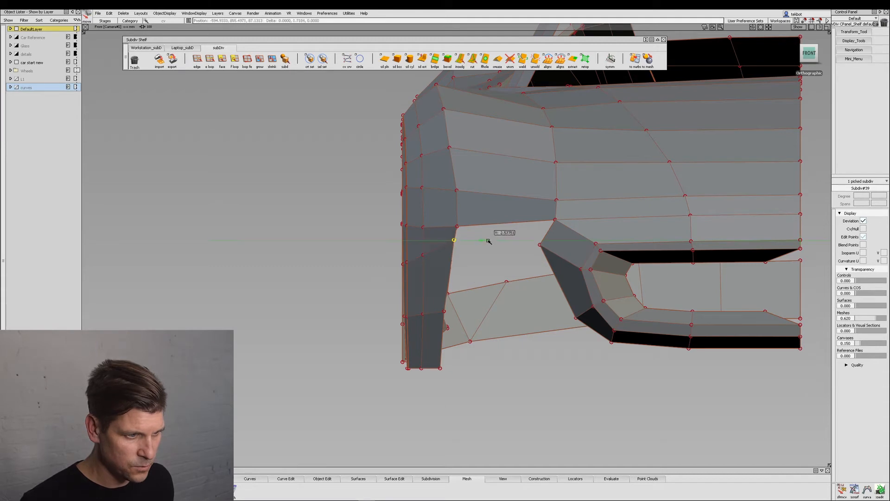
{"action": "left_click_drag", "start_coordinate": [454, 240], "coordinate": [444, 310]}
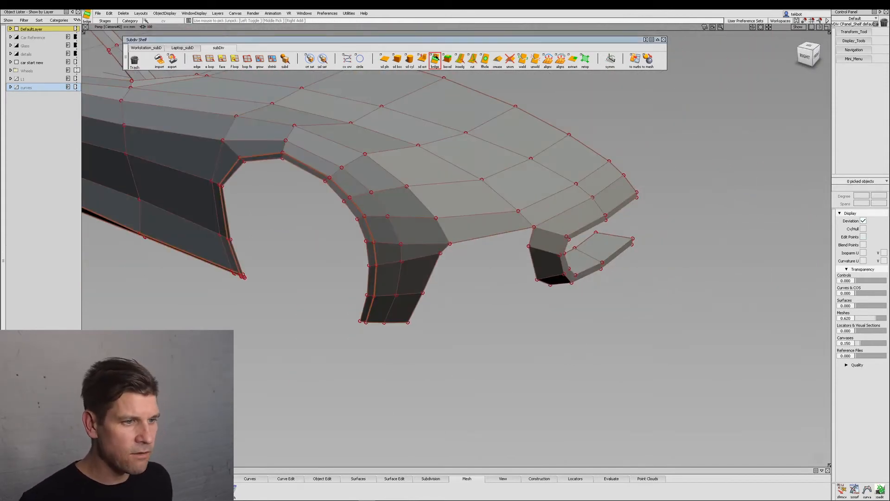
{"action": "left_click", "coordinate": [434, 60]}
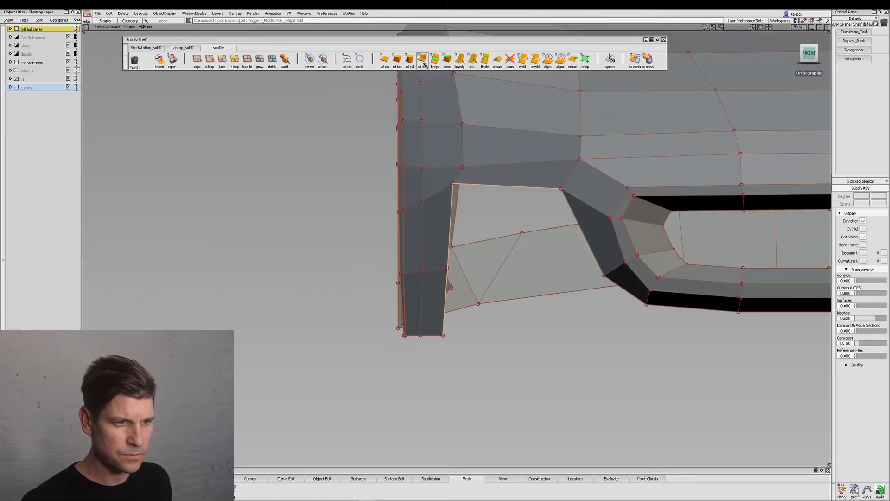
Step: Apply the Subdiv shelf operation to the picked lower region border edges
{"action": "left_click", "coordinate": [422, 59]}
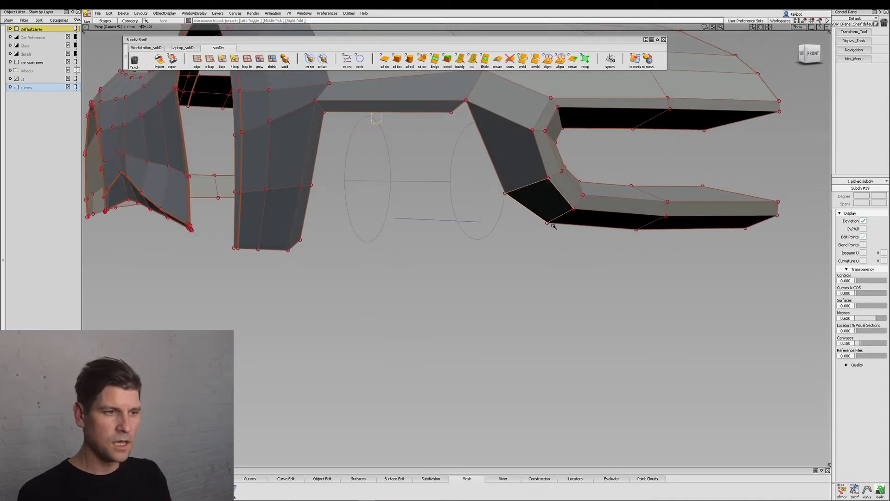
Step: Extrude the lower grille bar's end face out into a long rectangular bar
{"action": "left_click", "coordinate": [420, 58]}
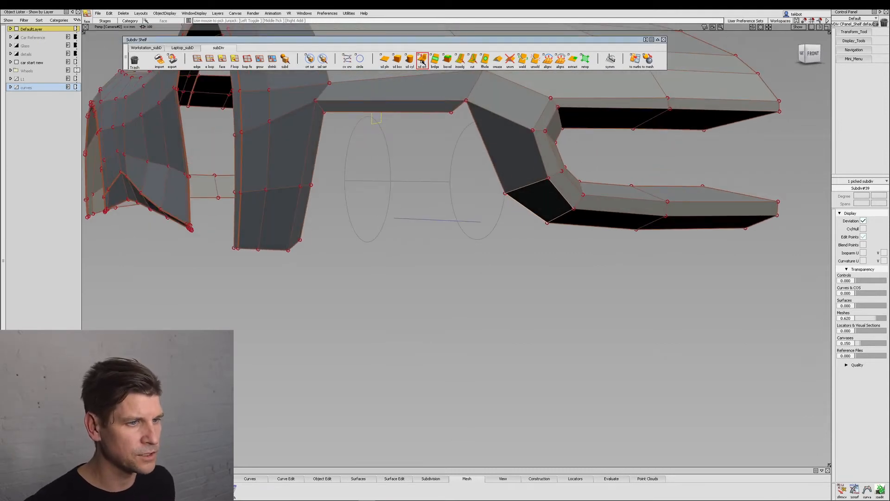
{"action": "left_click", "coordinate": [422, 59]}
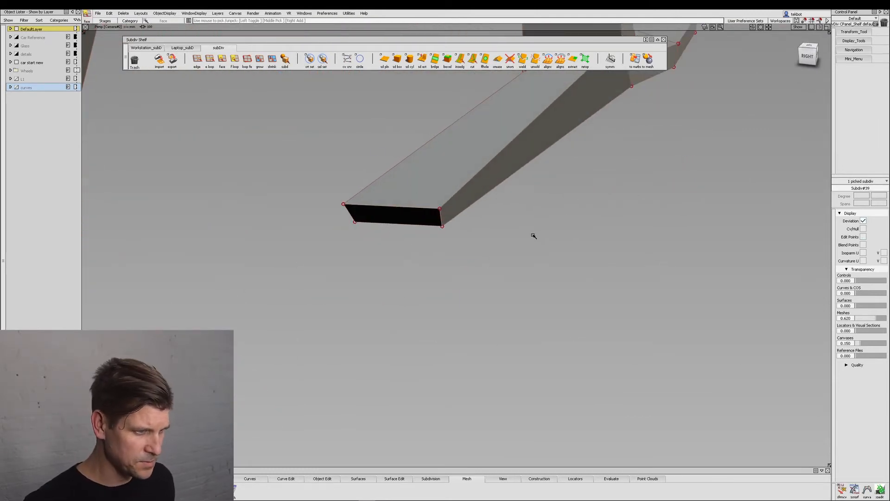
Step: Extrude the bar's end face again so it spans across toward the side leg
{"action": "left_click", "coordinate": [422, 59]}
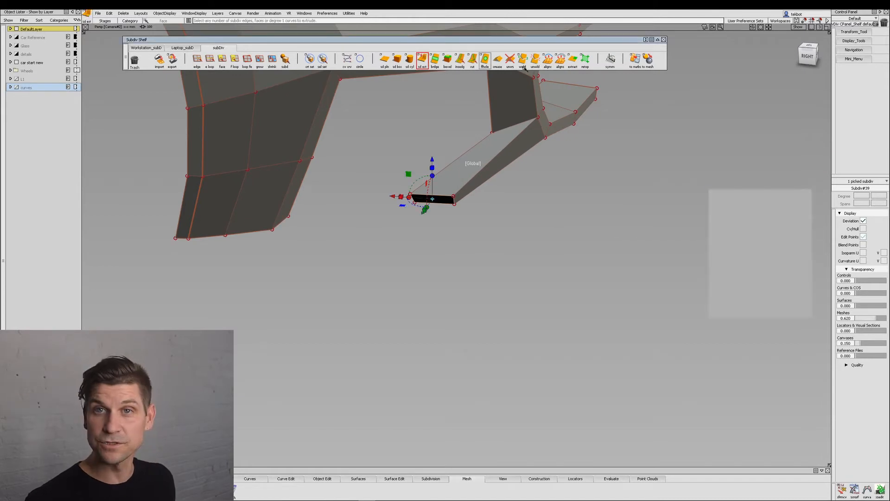
{"action": "left_click", "coordinate": [422, 59]}
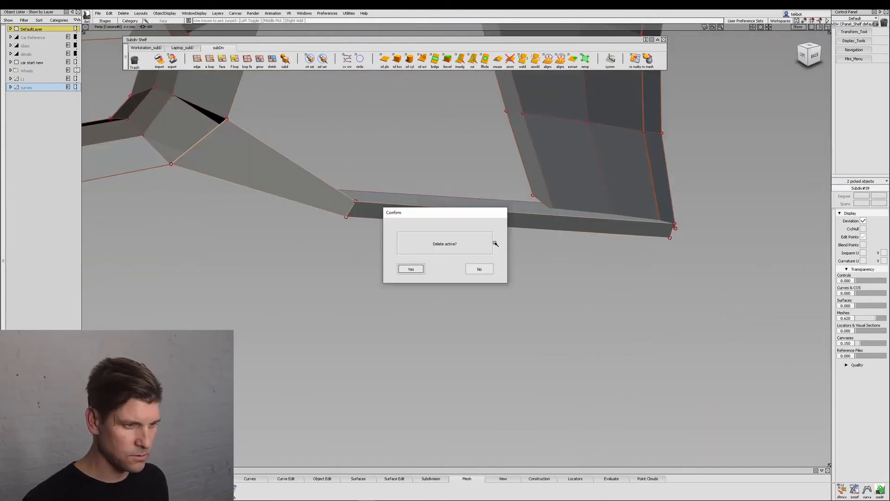
Step: Confirm deleting the unwanted faces where the lower bar meets the side leg
{"action": "left_click", "coordinate": [411, 269]}
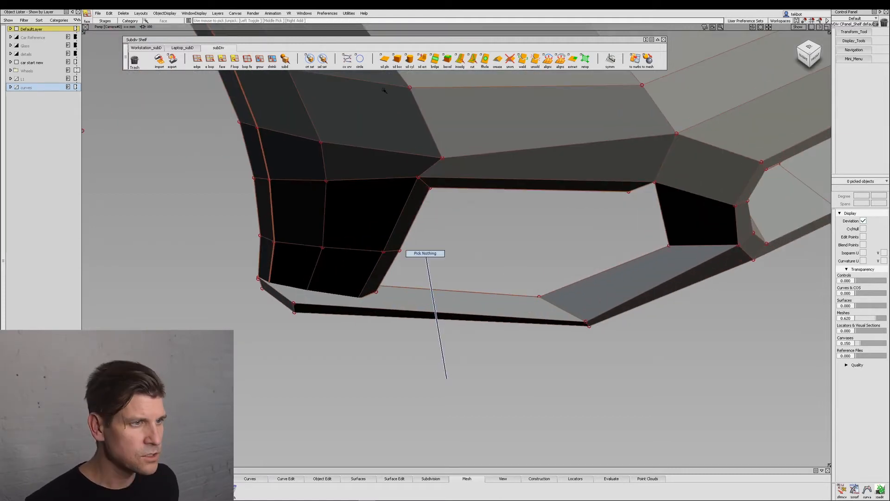
Step: Clear the selection and pick the corner vertex at the bar's joint for welding
{"action": "left_click", "coordinate": [459, 59]}
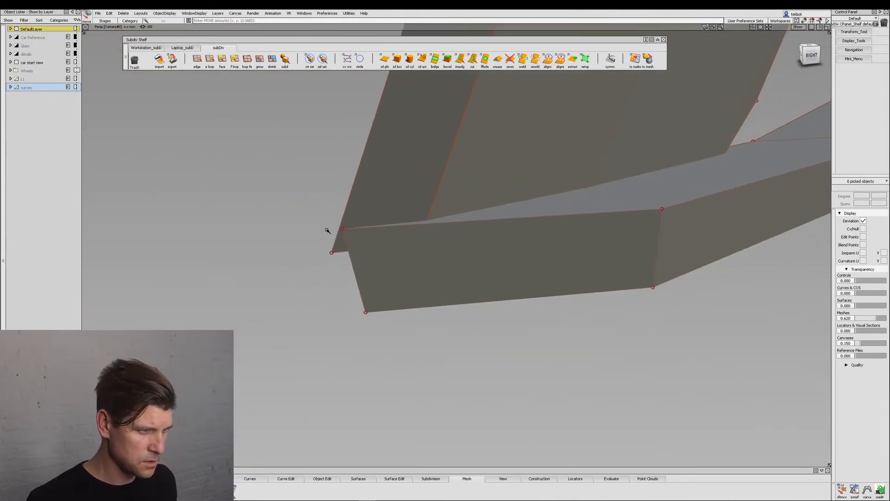
{"action": "left_click", "coordinate": [342, 229]}
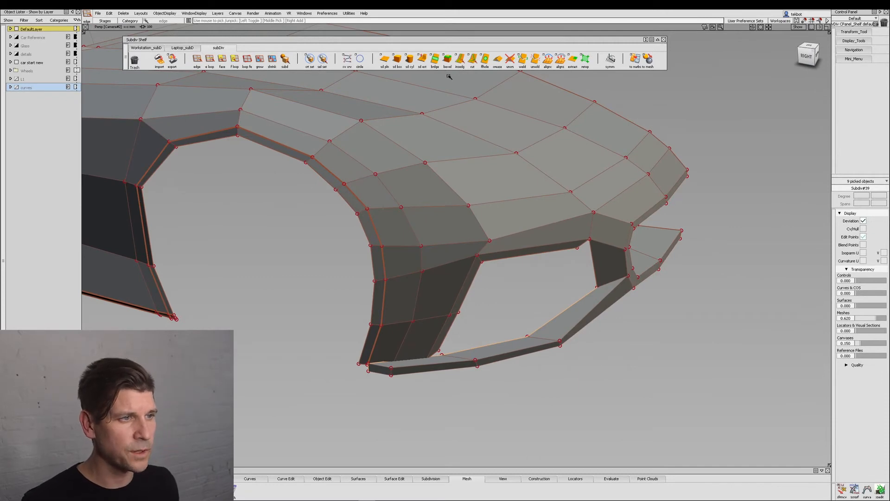
Step: Pick the fascia's open boundary edges and start extruding the lower strip
{"action": "left_click", "coordinate": [421, 59]}
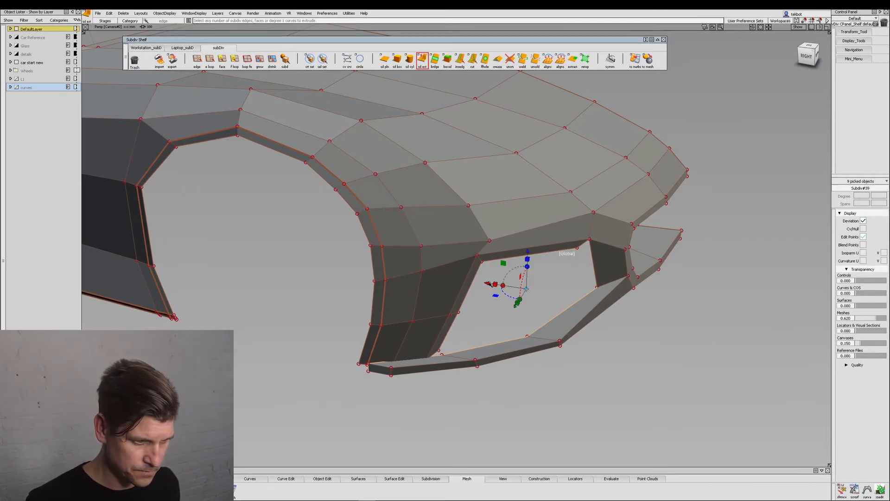
{"action": "left_click", "coordinate": [422, 59]}
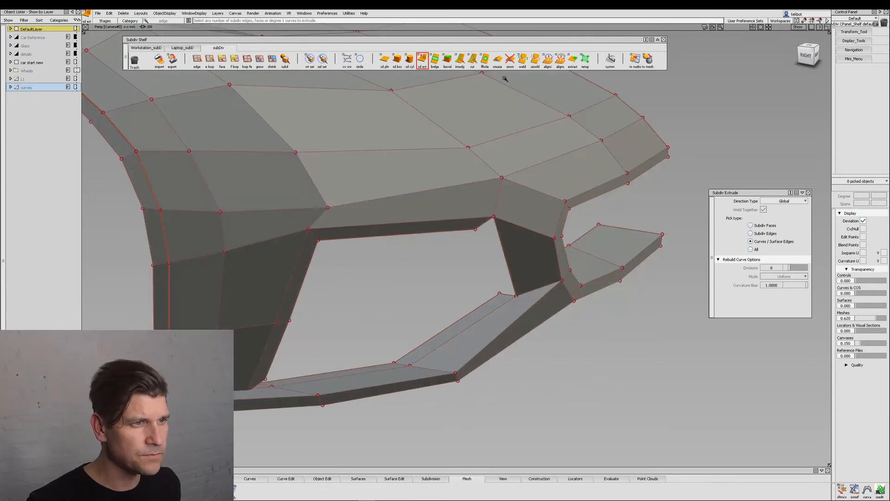
{"action": "mouse_move", "coordinate": [474, 45]}
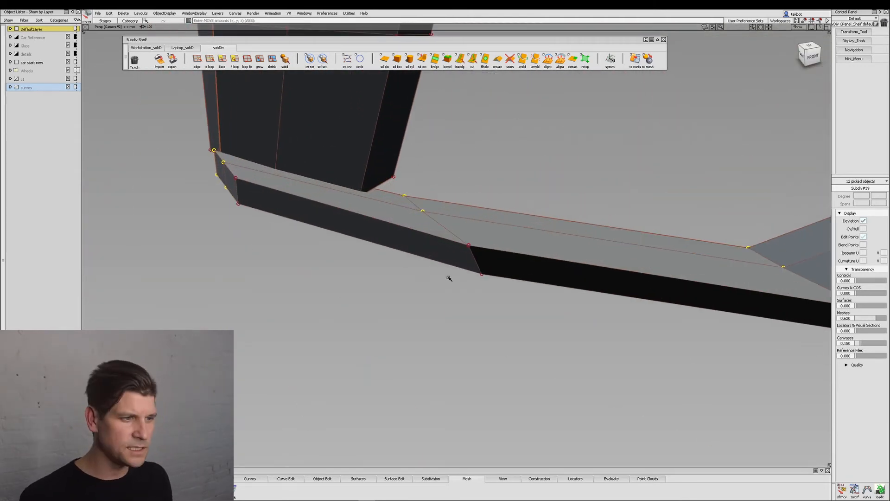
Step: Pick the facing edges to bridge the lower bar to the fascia's middle
{"action": "left_click_drag", "start_coordinate": [449, 279], "coordinate": [613, 335]}
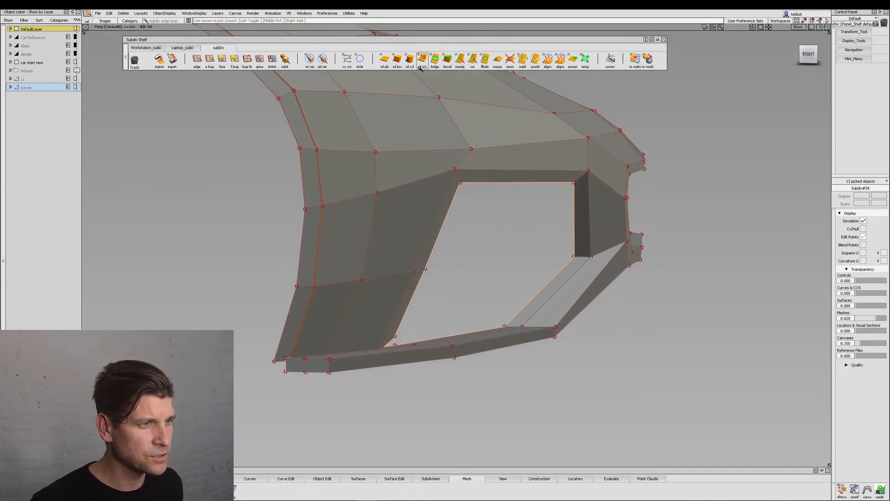
{"action": "left_click", "coordinate": [422, 59]}
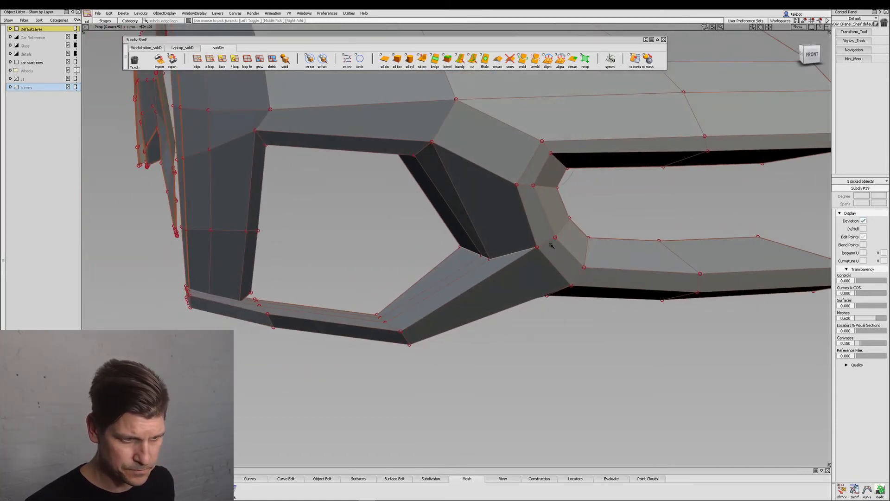
Step: Bevel the edge loop around the central divider, setting its width by dragging
{"action": "left_click_drag", "start_coordinate": [551, 244], "coordinate": [527, 280]}
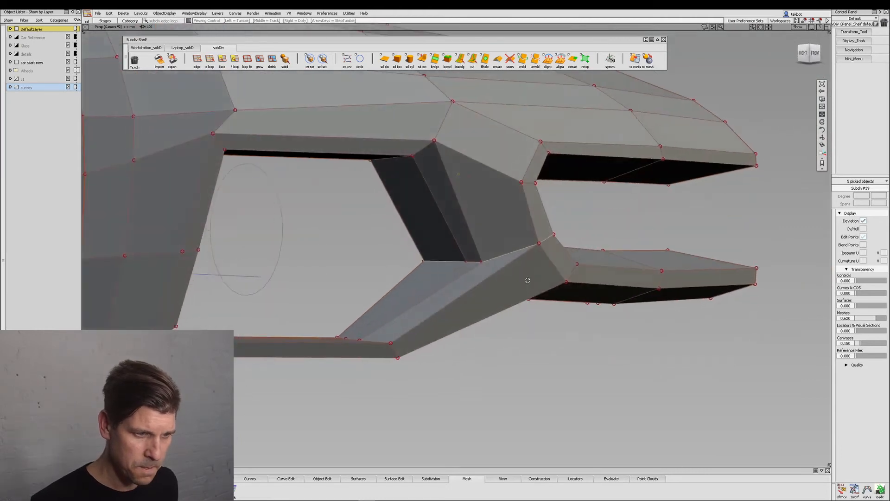
{"action": "left_click", "coordinate": [448, 59]}
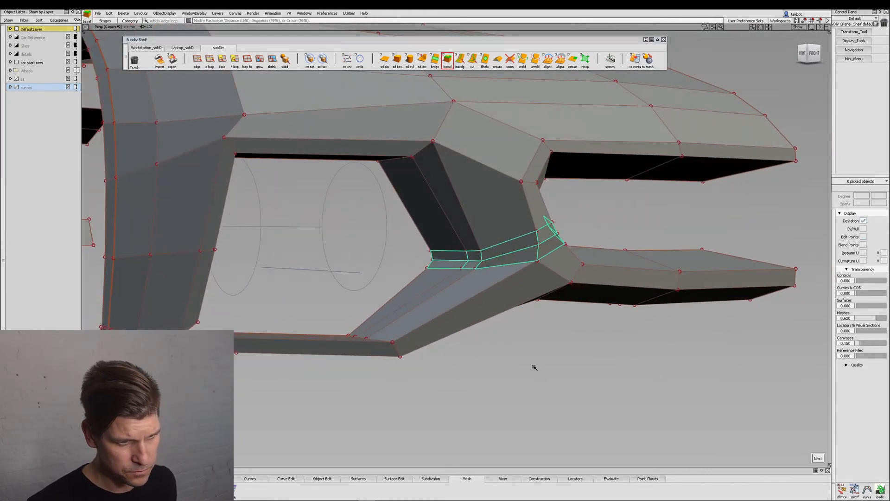
{"action": "left_click_drag", "start_coordinate": [534, 367], "coordinate": [344, 388]}
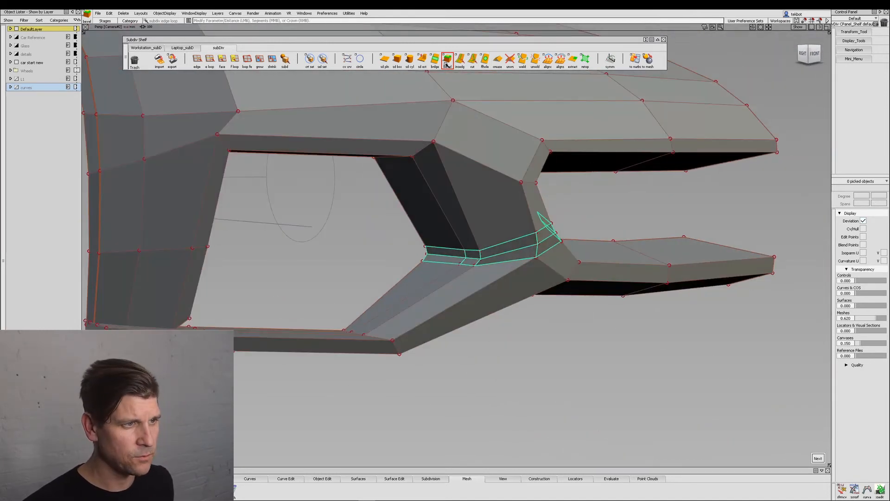
{"action": "left_click", "coordinate": [446, 59]}
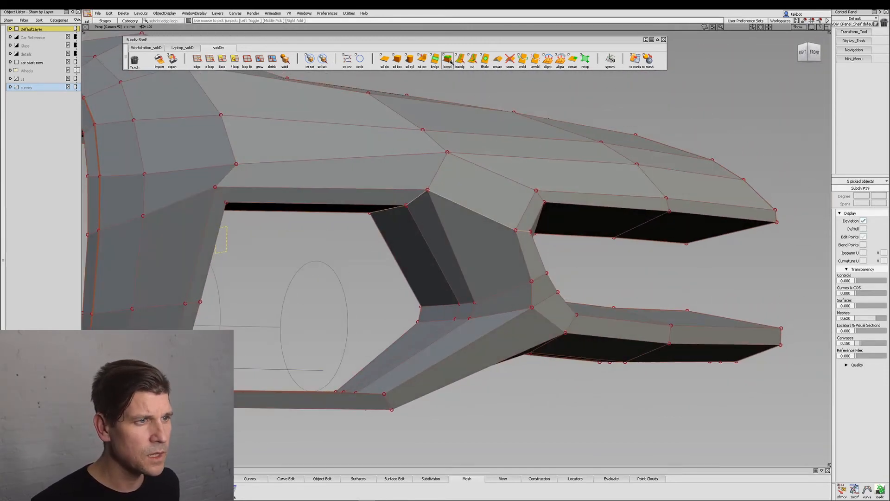
{"action": "left_click", "coordinate": [448, 60]}
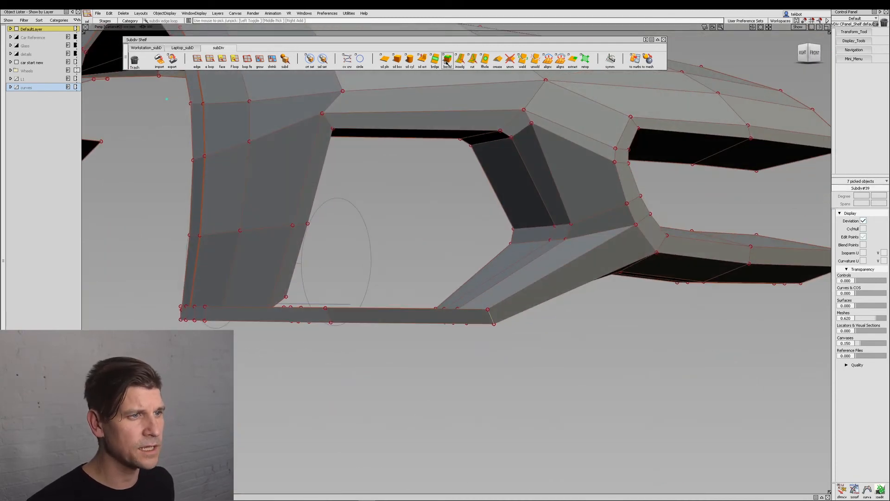
Step: Bevel the slot opening edge loops with Distance 0.5, Divisions 1, Edge Loop on
{"action": "left_click", "coordinate": [447, 60]}
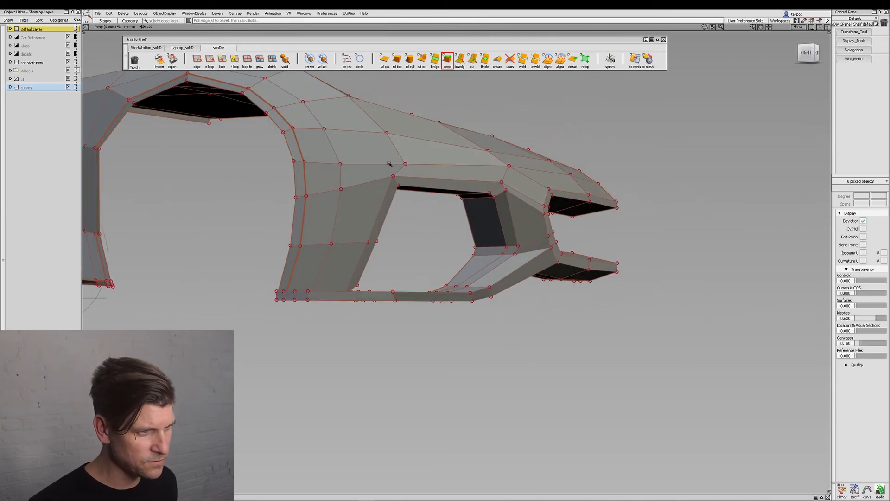
{"action": "left_click", "coordinate": [388, 165]}
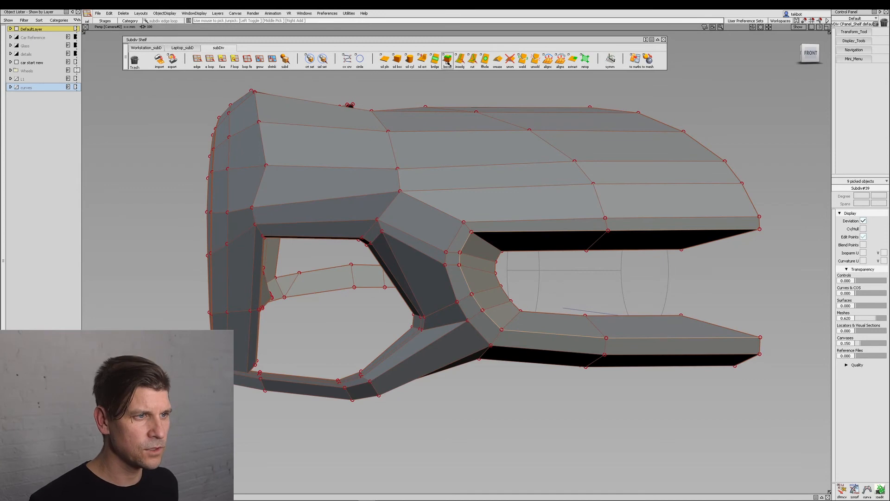
{"action": "left_click", "coordinate": [447, 59]}
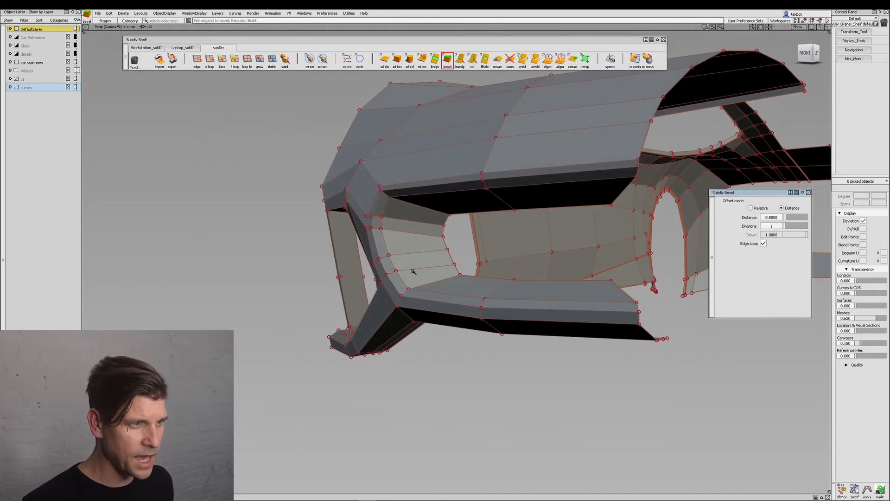
Step: Insert an edge loop along the lower opening's inner lip at Relative ~0.1
{"action": "left_click", "coordinate": [459, 60]}
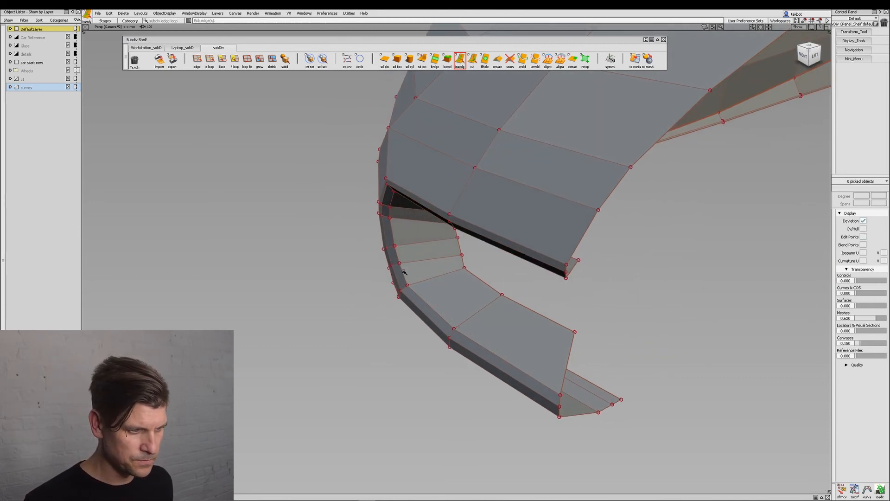
{"action": "left_click", "coordinate": [459, 60]}
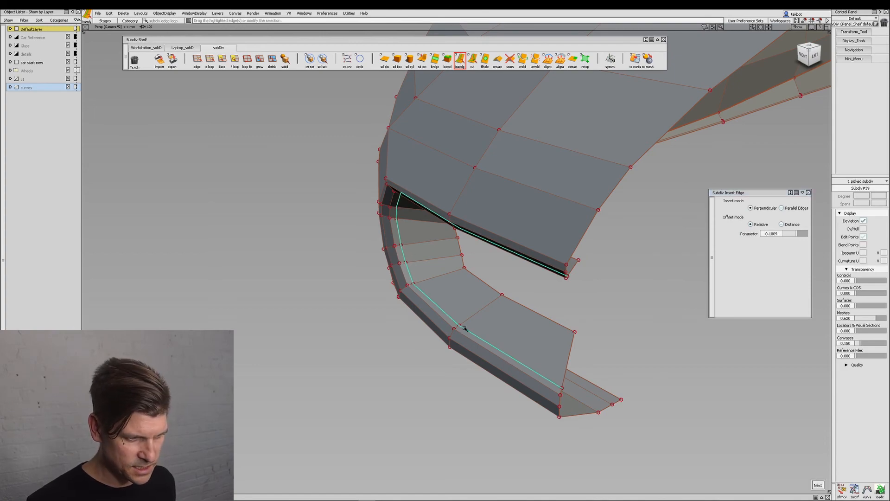
{"action": "left_click_drag", "start_coordinate": [511, 227], "coordinate": [497, 264]}
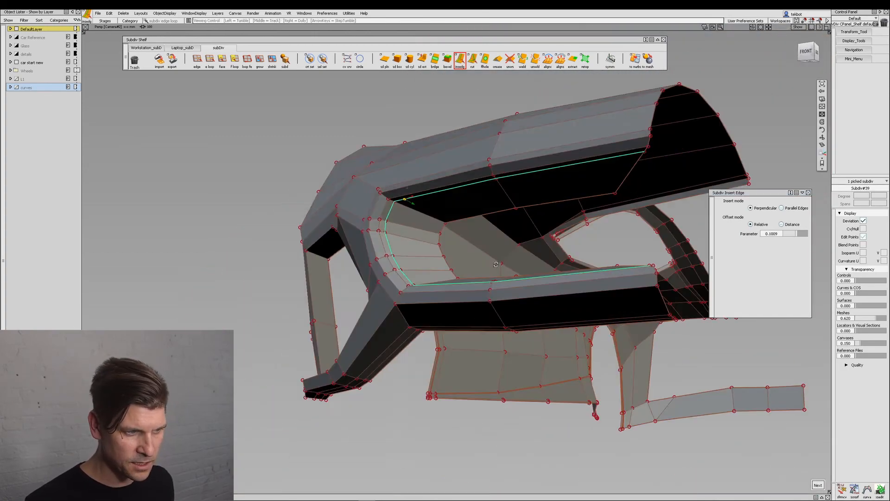